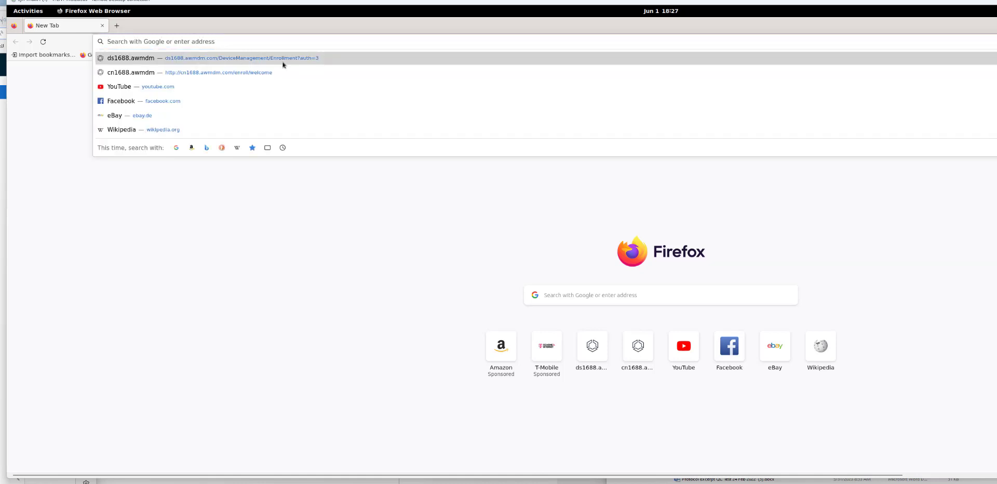
Open the ds1688 Workspace ONE UEM enrollment page and enter Group ID 'synterex'.
{"action": "left_click", "coordinate": [133, 72]}
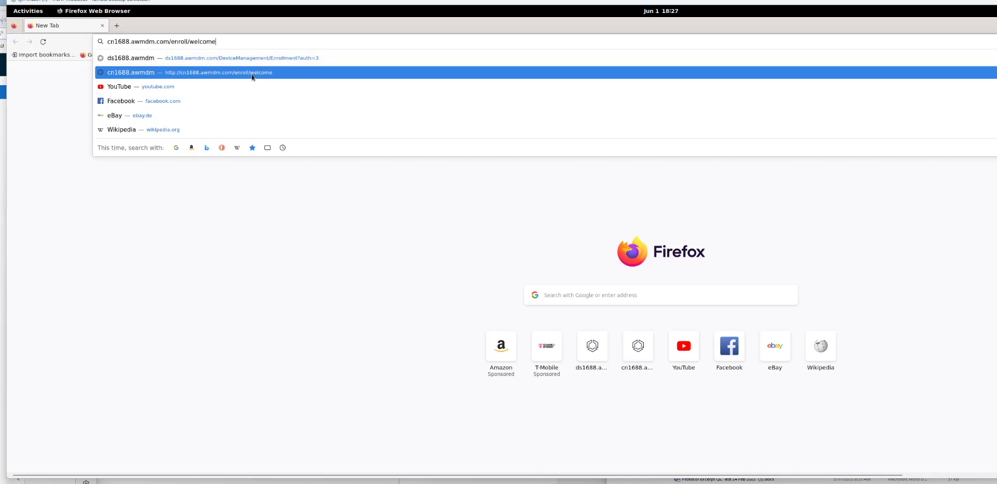
{"action": "left_click", "coordinate": [124, 61]}
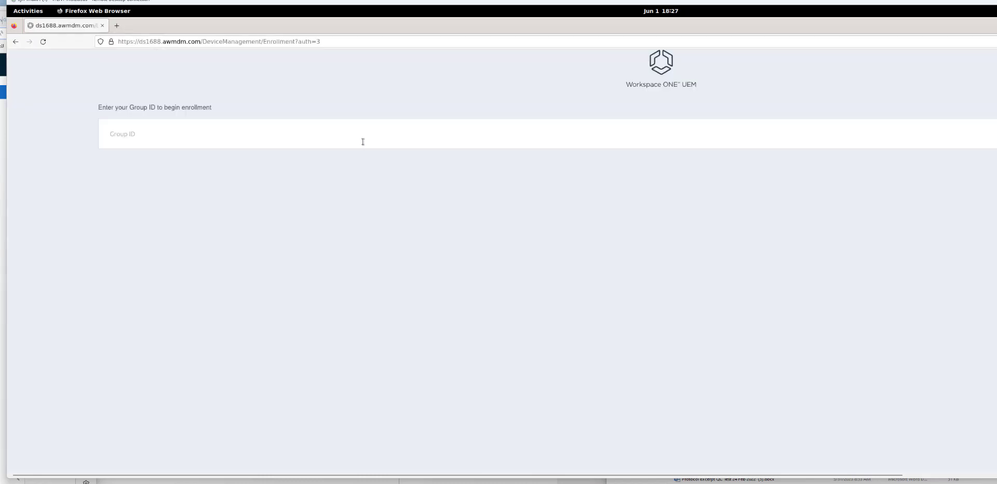
{"action": "type", "text": "synterex"}
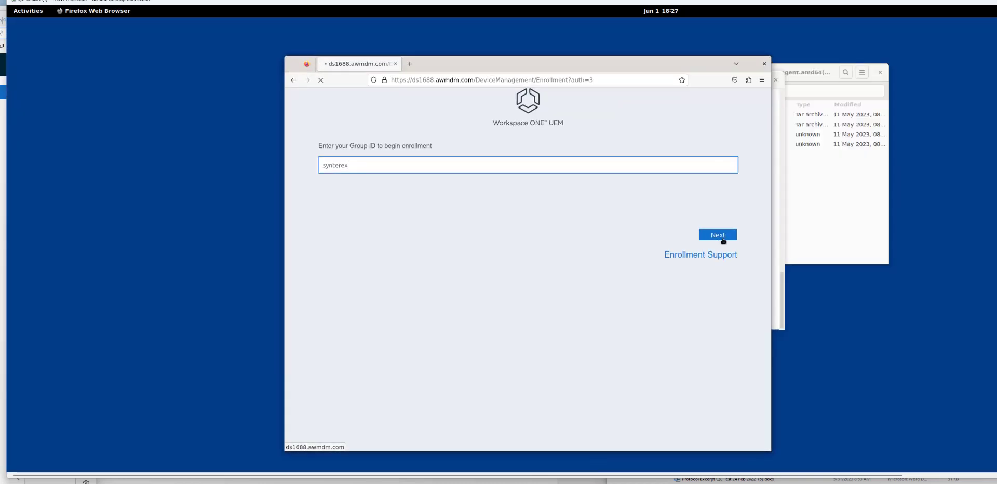
{"action": "left_click", "coordinate": [718, 234]}
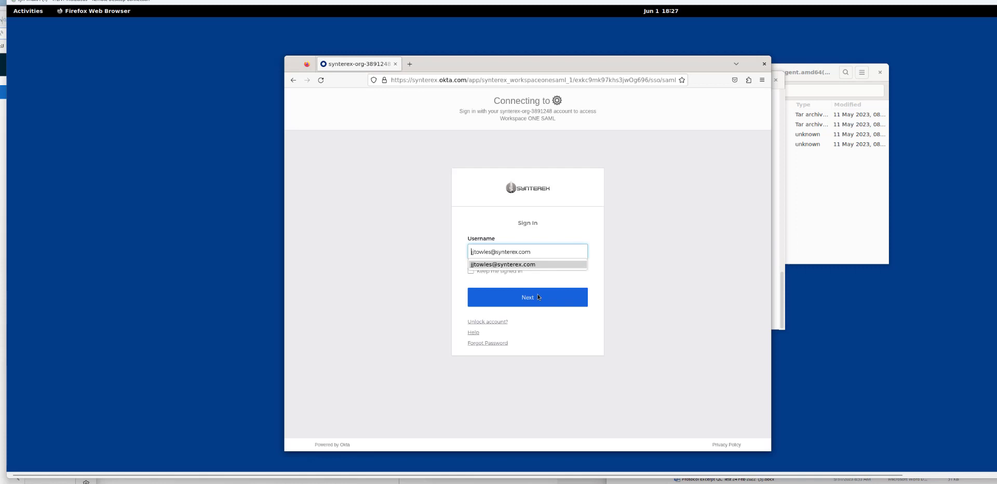
{"action": "left_click", "coordinate": [527, 298]}
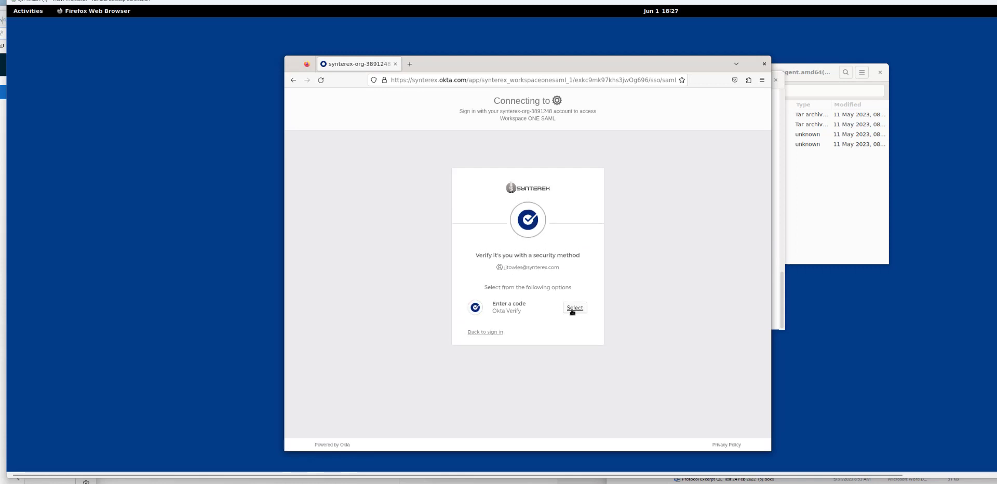
{"action": "left_click", "coordinate": [574, 308]}
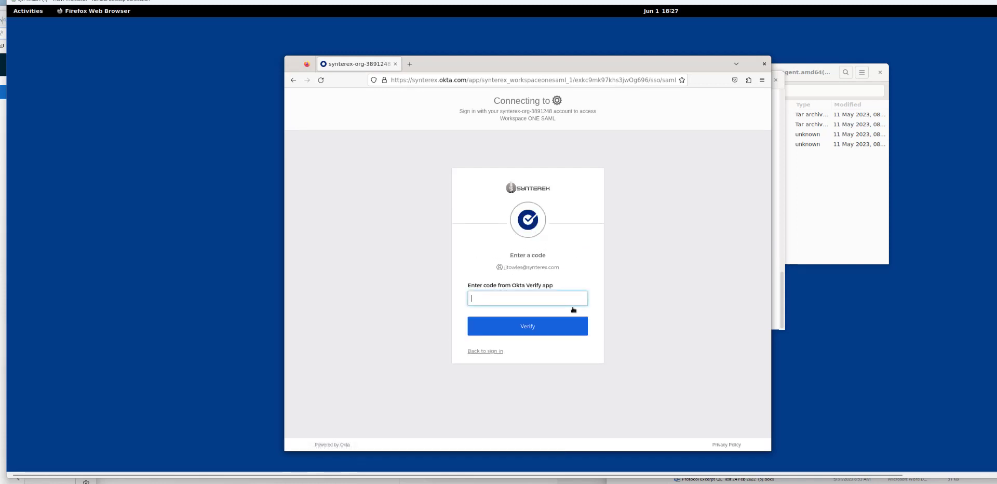
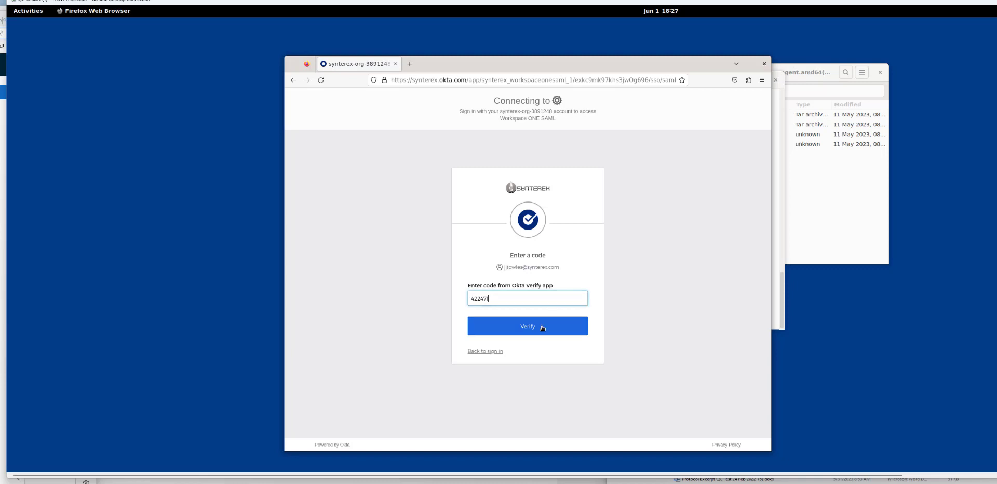
{"action": "left_click", "coordinate": [527, 326]}
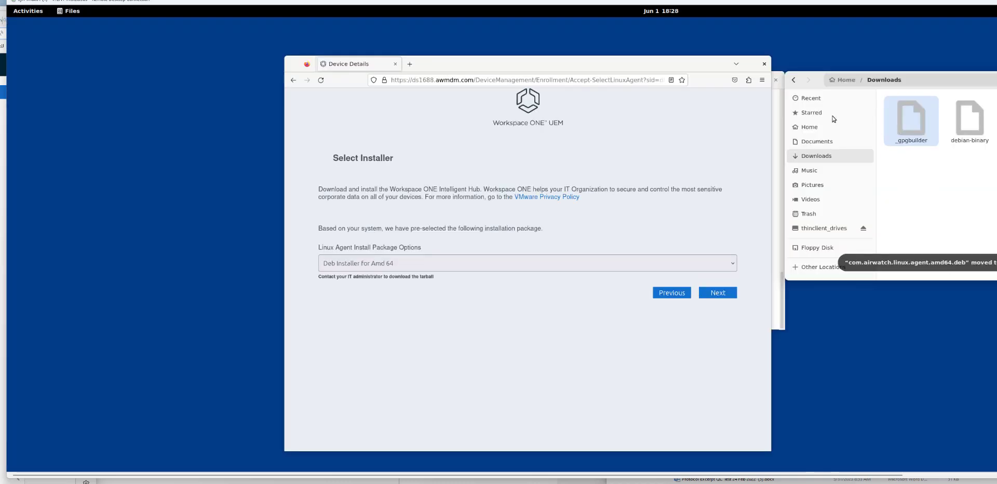
Keep 'Deb Installer for Amd 64' and continue to the Download step.
{"action": "left_click", "coordinate": [718, 293]}
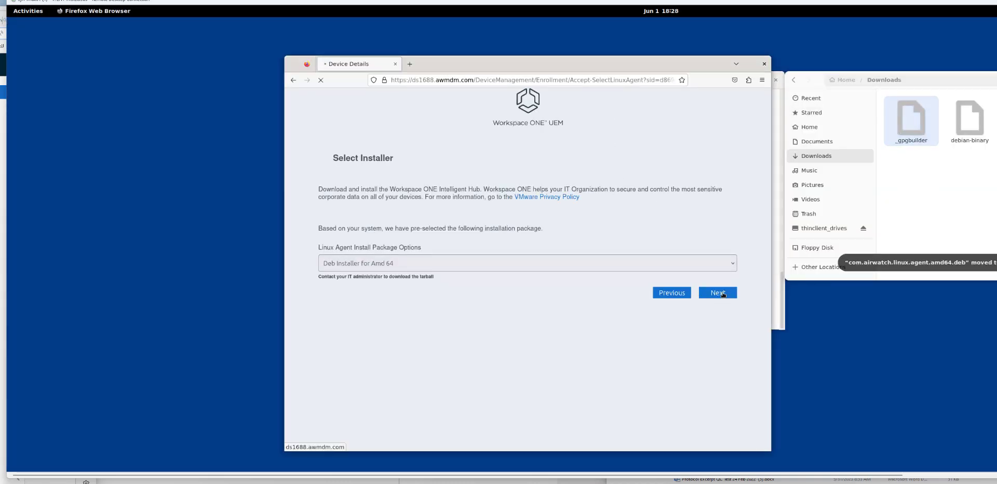
{"action": "left_click", "coordinate": [718, 292]}
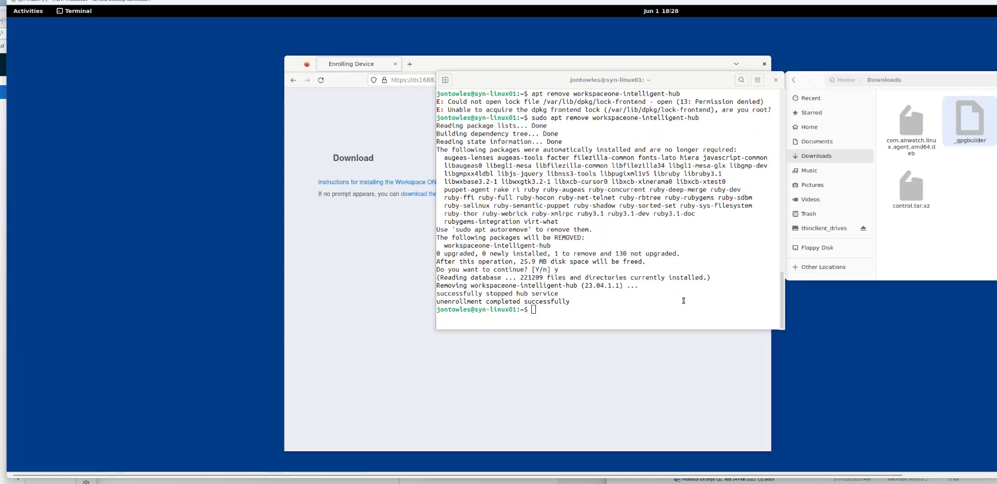
Remove workspaceone-intelligent-hub, then sudo-install ./Downloads/com.airwatch.linux.agent.amd64.deb.
{"action": "type", "text": "apt remove workspaceone-intelligent-hub"}
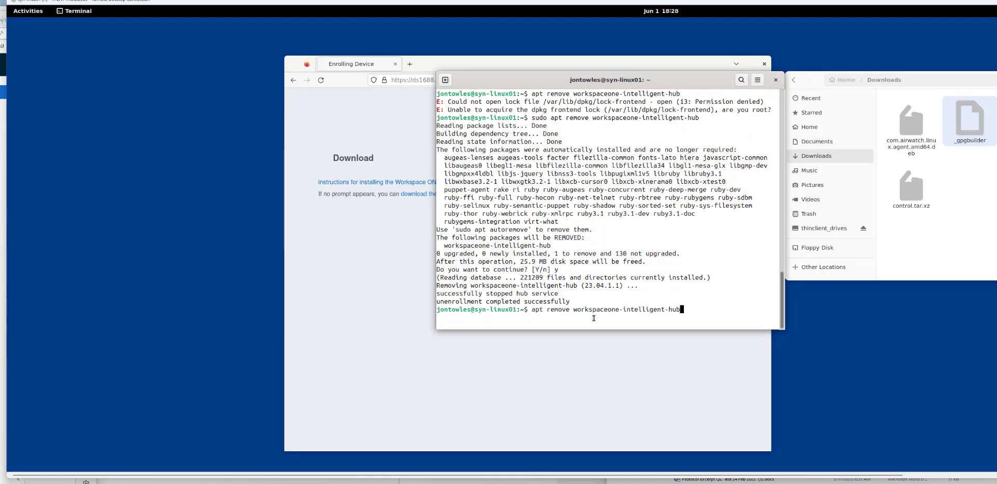
{"action": "type", "text": "sudo apt install \"./Downloads/com.airwatch.linux.agent.amd64.deb\""}
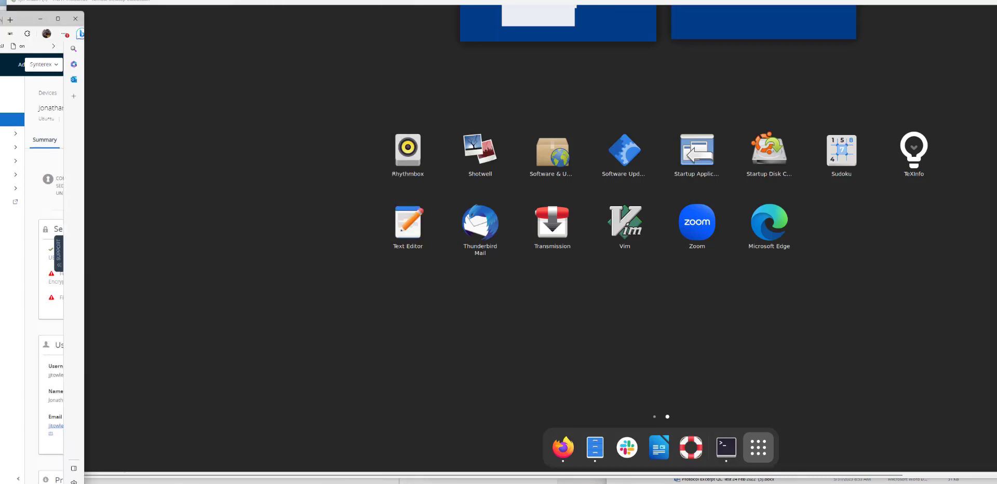
{"action": "mouse_move", "coordinate": [691, 313]}
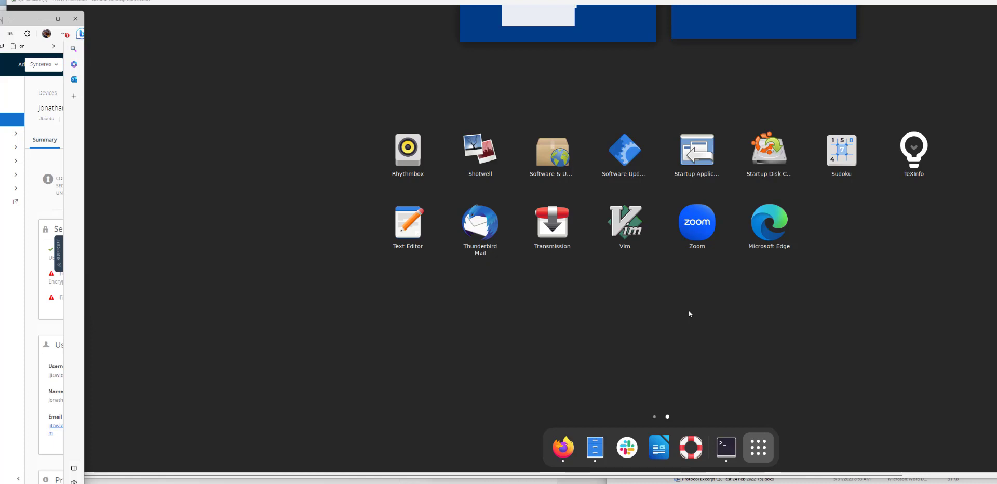
{"action": "mouse_move", "coordinate": [701, 231]}
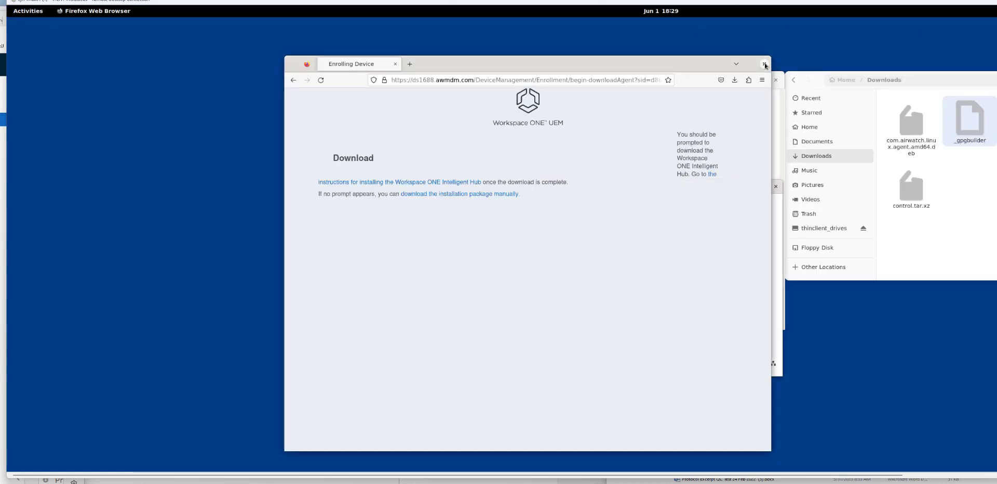
Close the Firefox enrollment window to reveal the terminal and Zoom Cloud Meetings.
{"action": "left_click", "coordinate": [763, 64]}
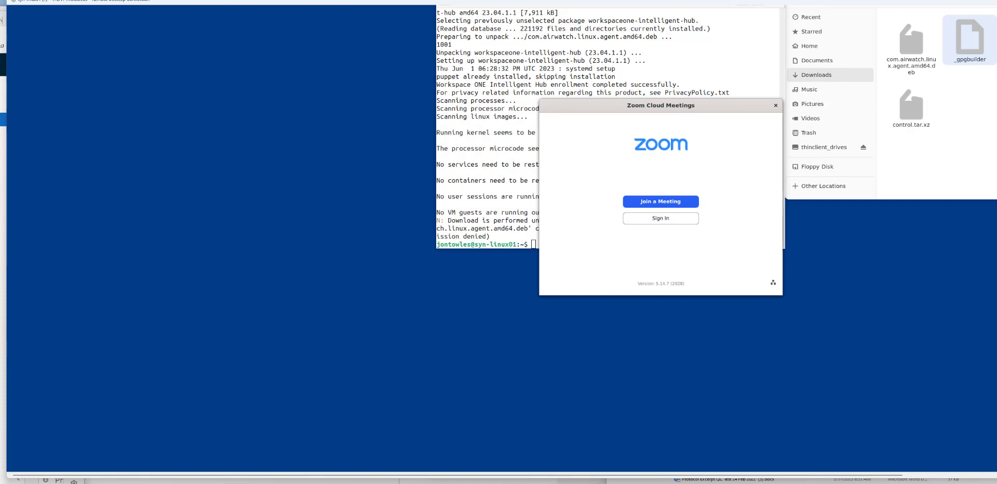